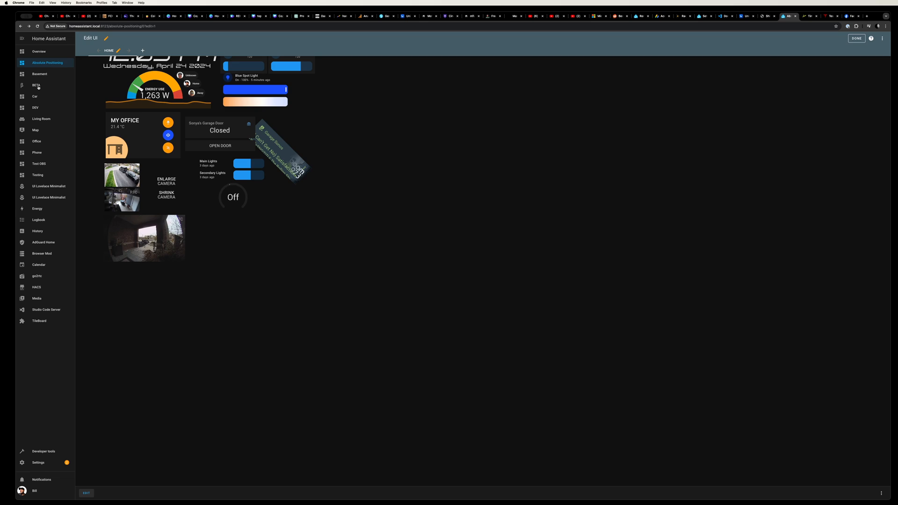
# Add a Weather forecast card on the BETA dashboard set to 'Show only forecast' and view its YAML
pyautogui.click(37, 85)
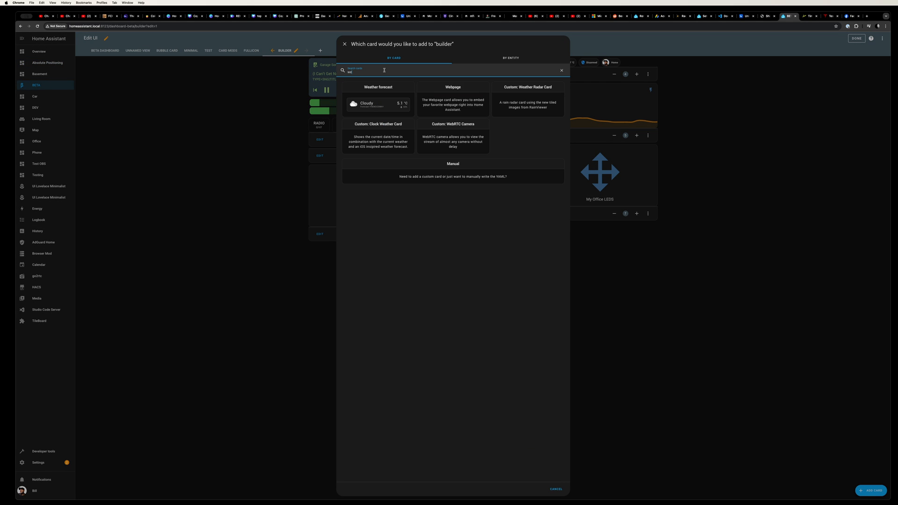
pyautogui.click(378, 86)
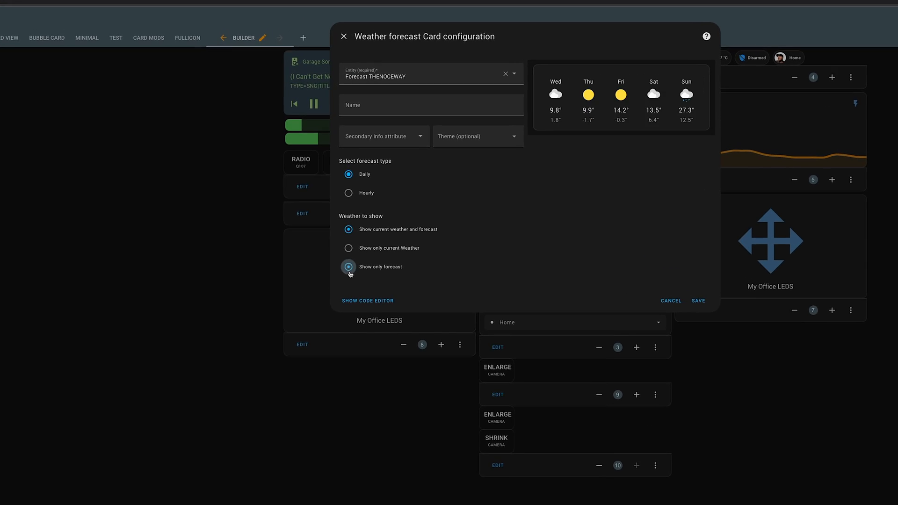
pyautogui.click(367, 300)
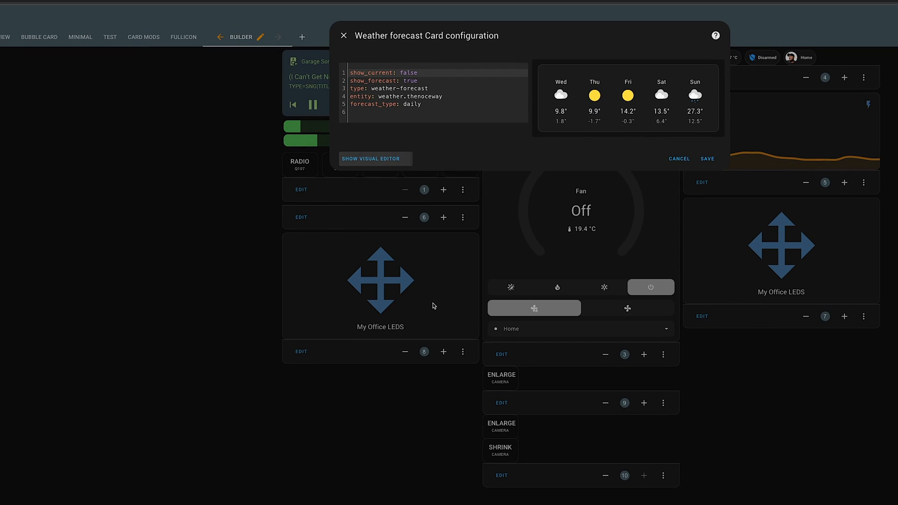
pyautogui.click(435, 72)
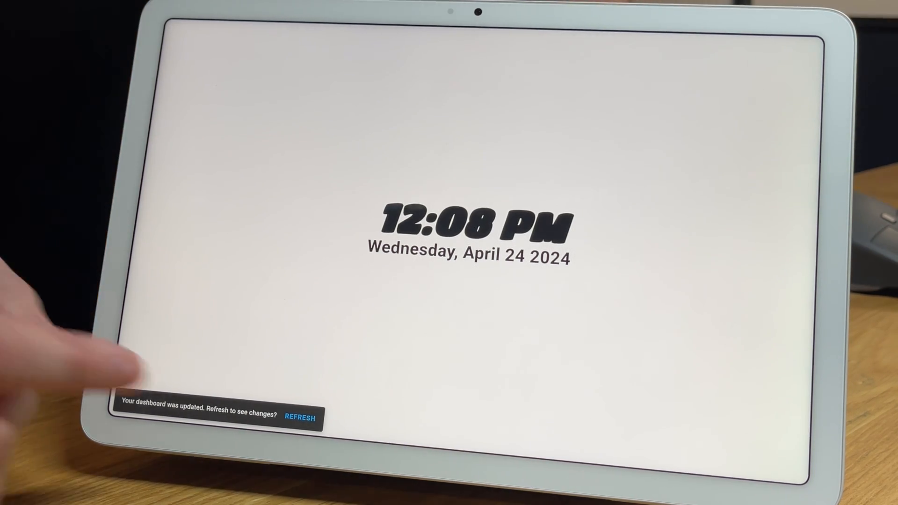
# Refresh the tablet dashboard so the five-day forecast row appears beneath the clock and date
pyautogui.click(301, 416)
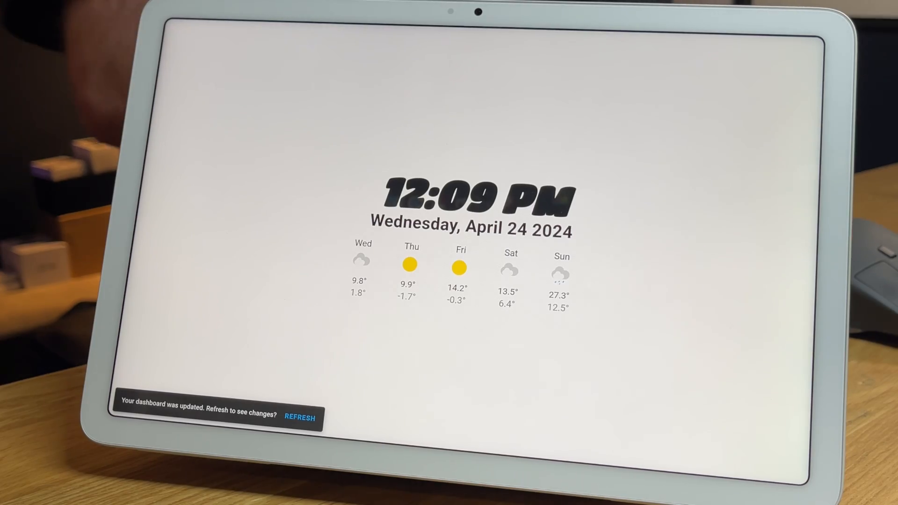
pyautogui.click(301, 417)
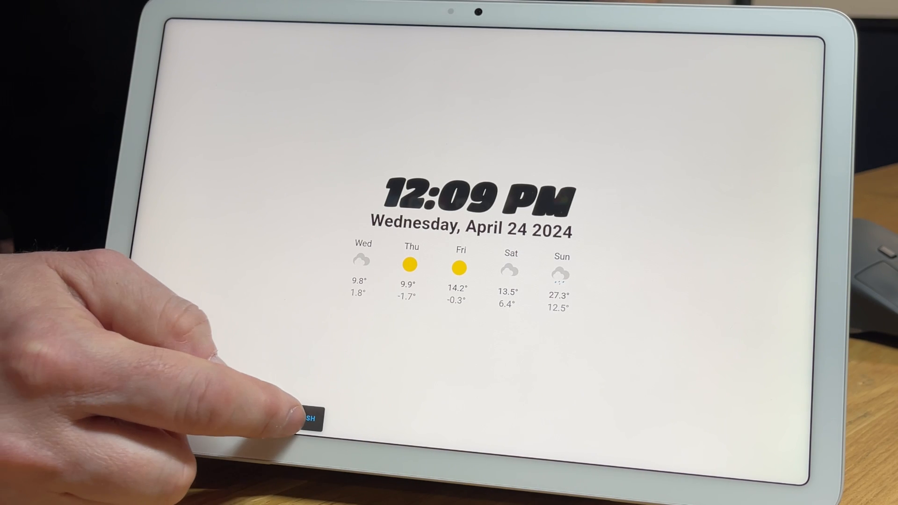